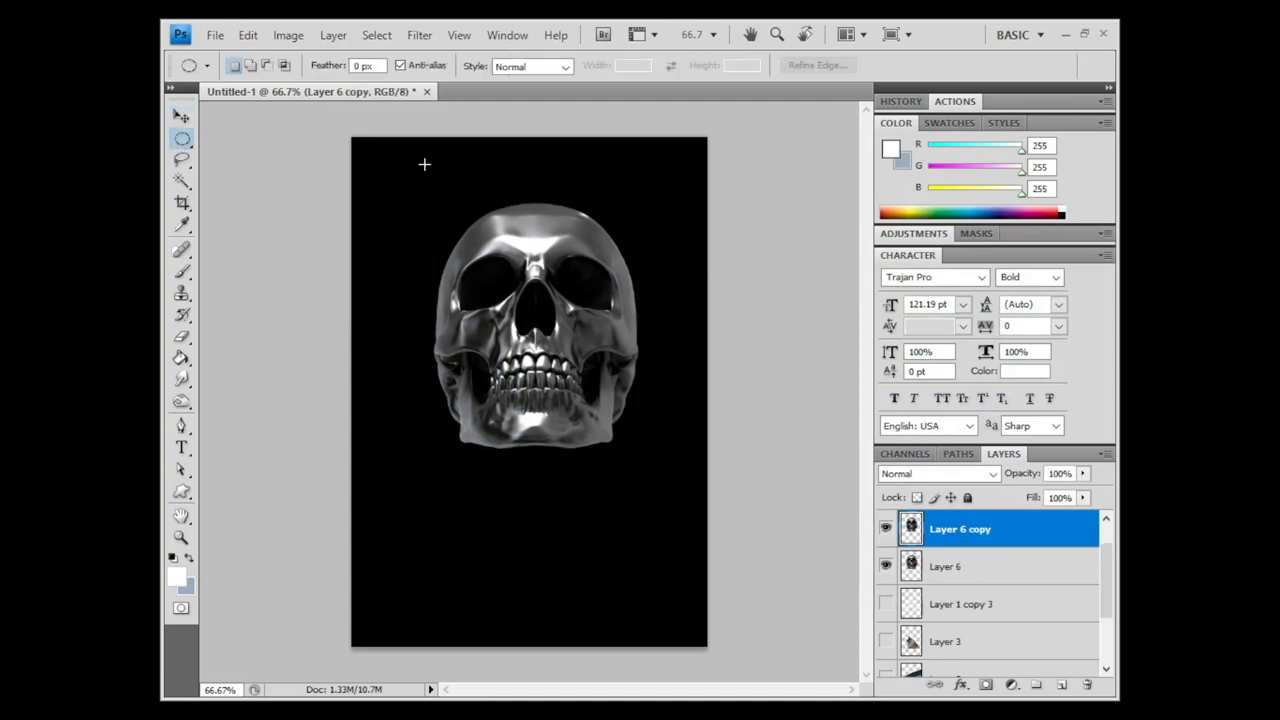
# - Give the white crossed sticks Bevel and Emboss and Gradient Overlay styles, then resize the light beam
pyautogui.click(935, 473)
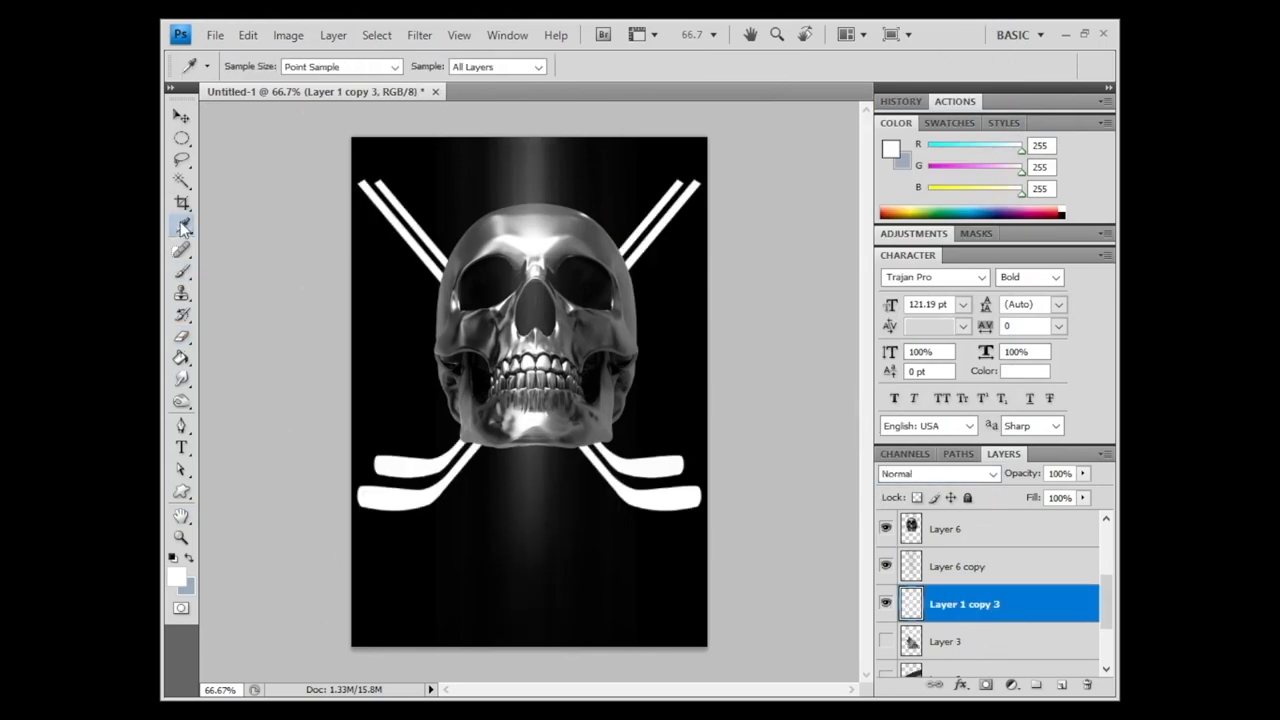
pyautogui.doubleClick(963, 604)
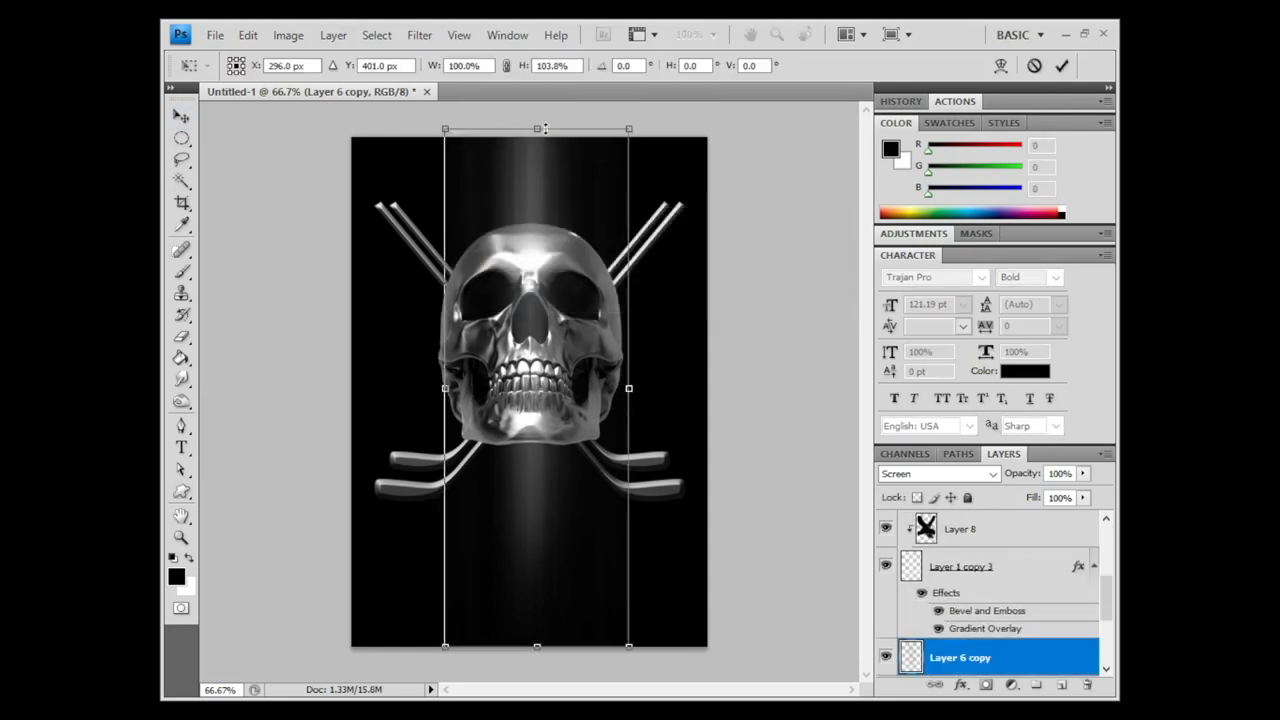
# - Blur the streak layer with Motion Blur (angle 60, distance 999) and Gaussian Blur radius 19.5
pyautogui.click(247, 34)
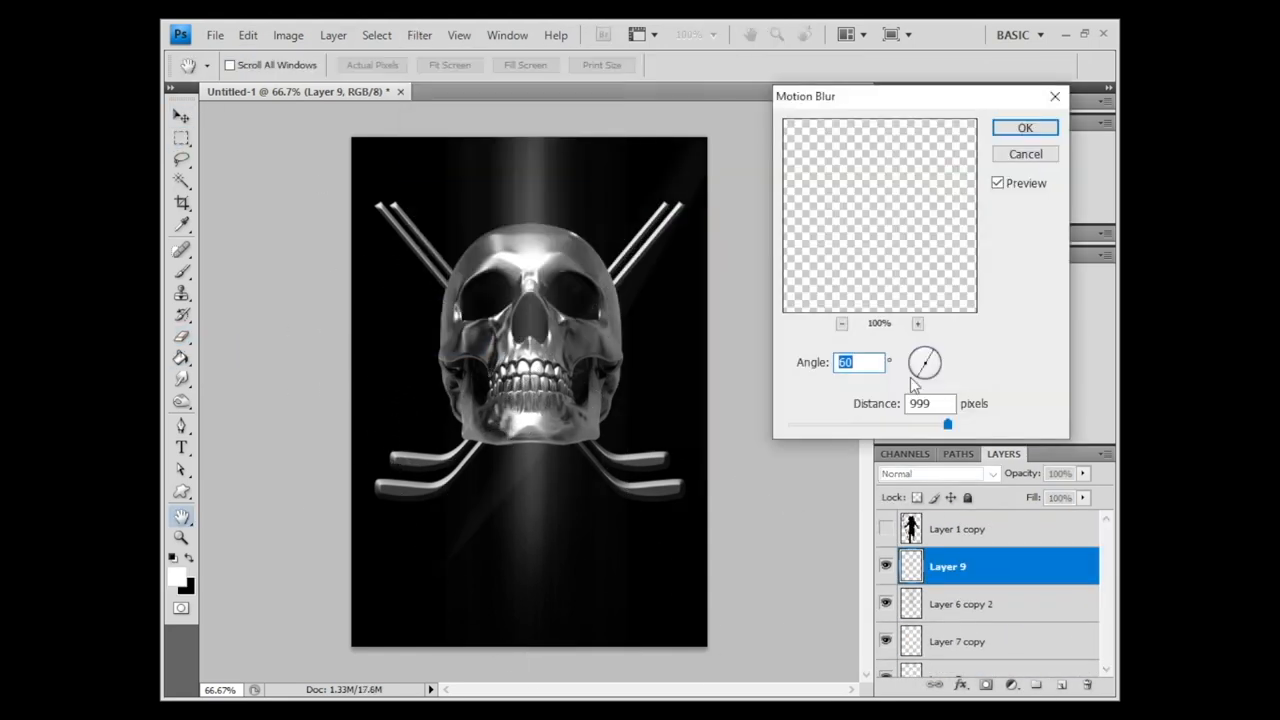
pyautogui.click(1024, 127)
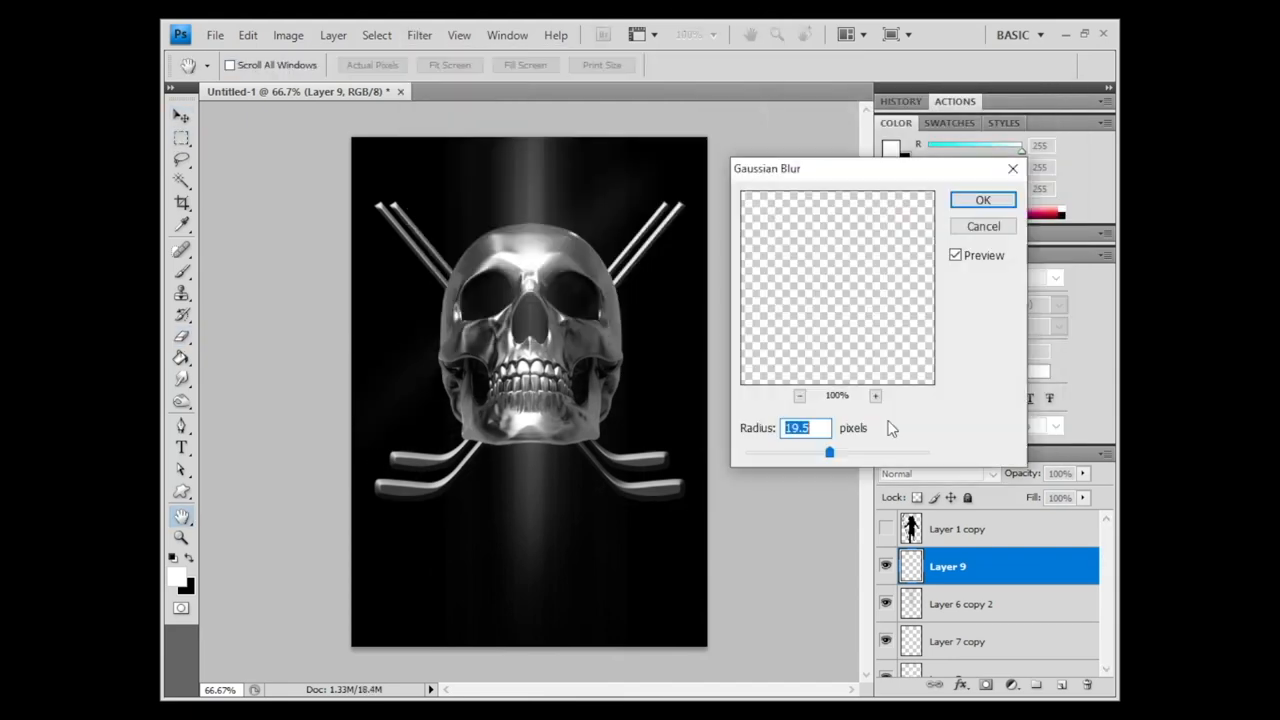
pyautogui.click(982, 199)
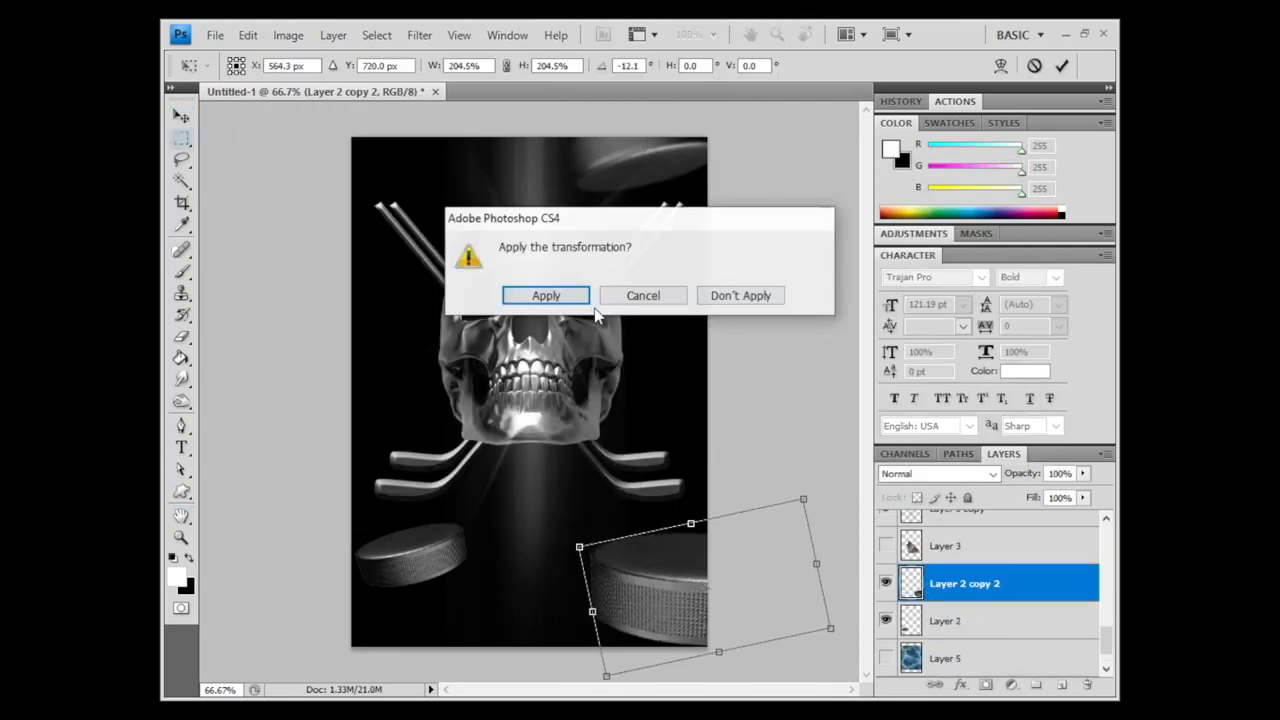
# - Commit the enlarged, tilted transform on the duplicated hockey puck layer
pyautogui.click(545, 295)
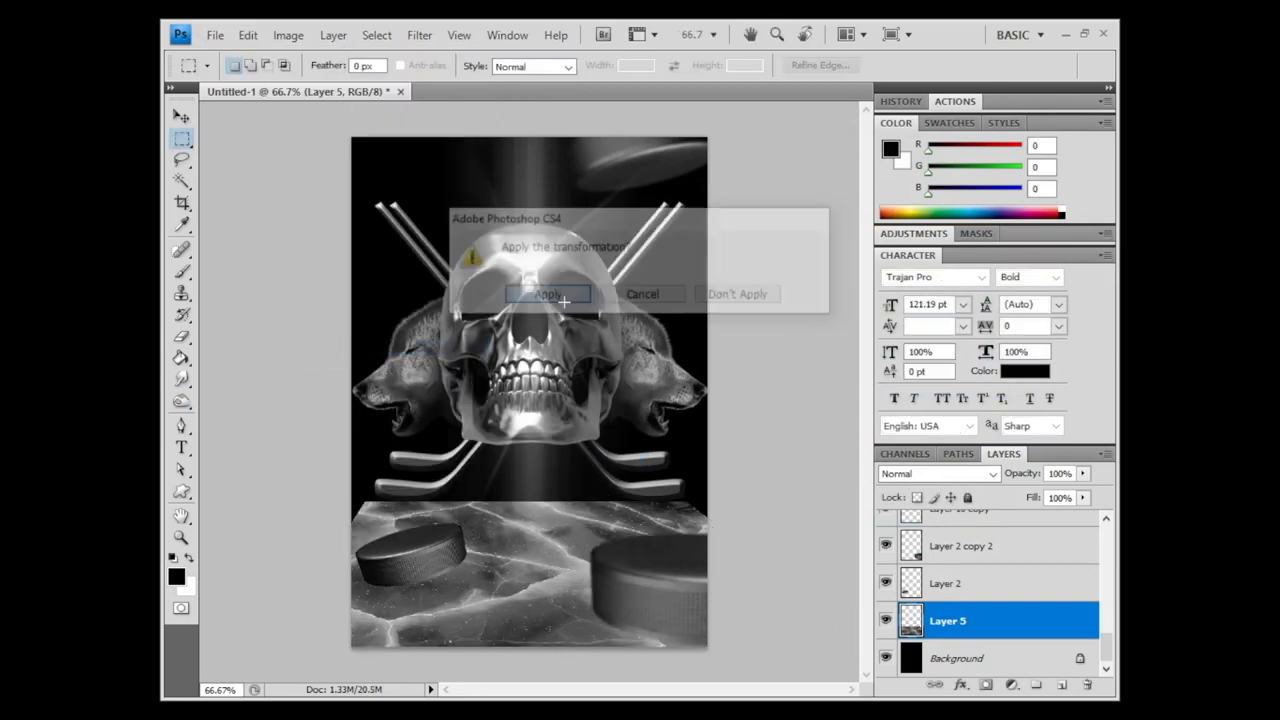
# - Place the wolf head, mirror a copy horizontally, and add the cracked ice texture above Background
pyautogui.click(547, 294)
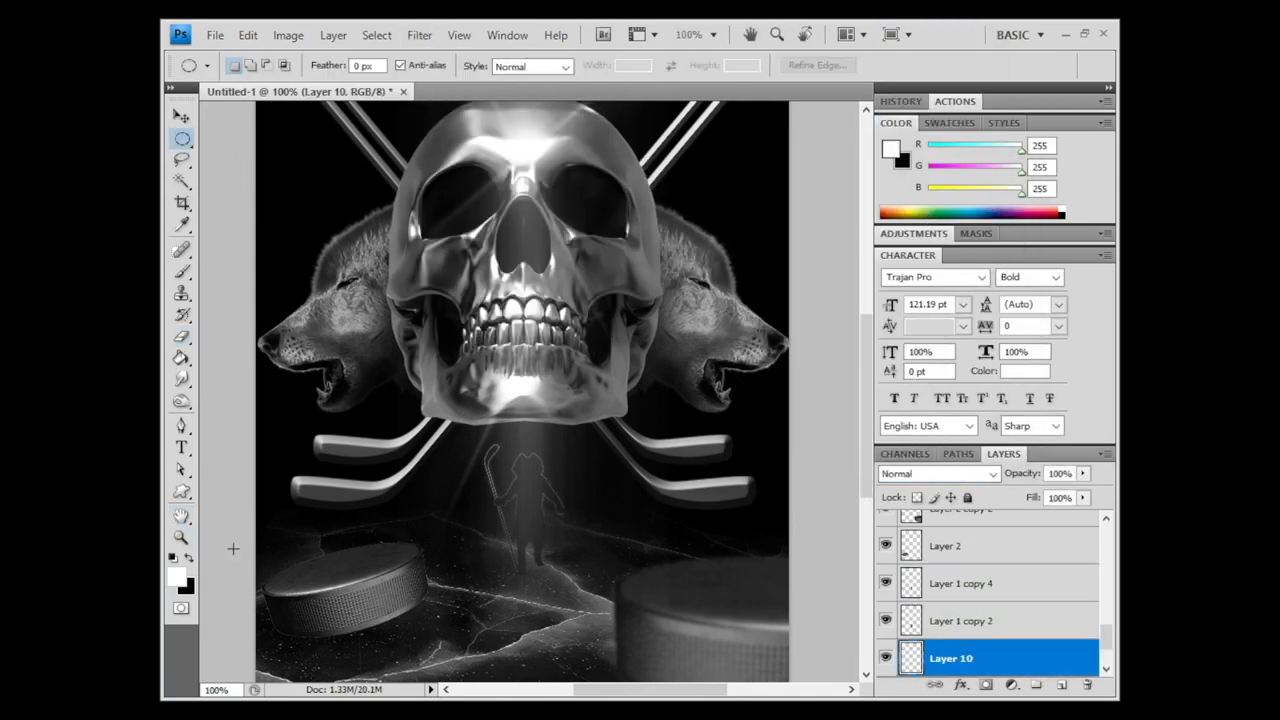
# - Paste the player silhouette on a new layer and brush a soft white glow around it
pyautogui.click(419, 34)
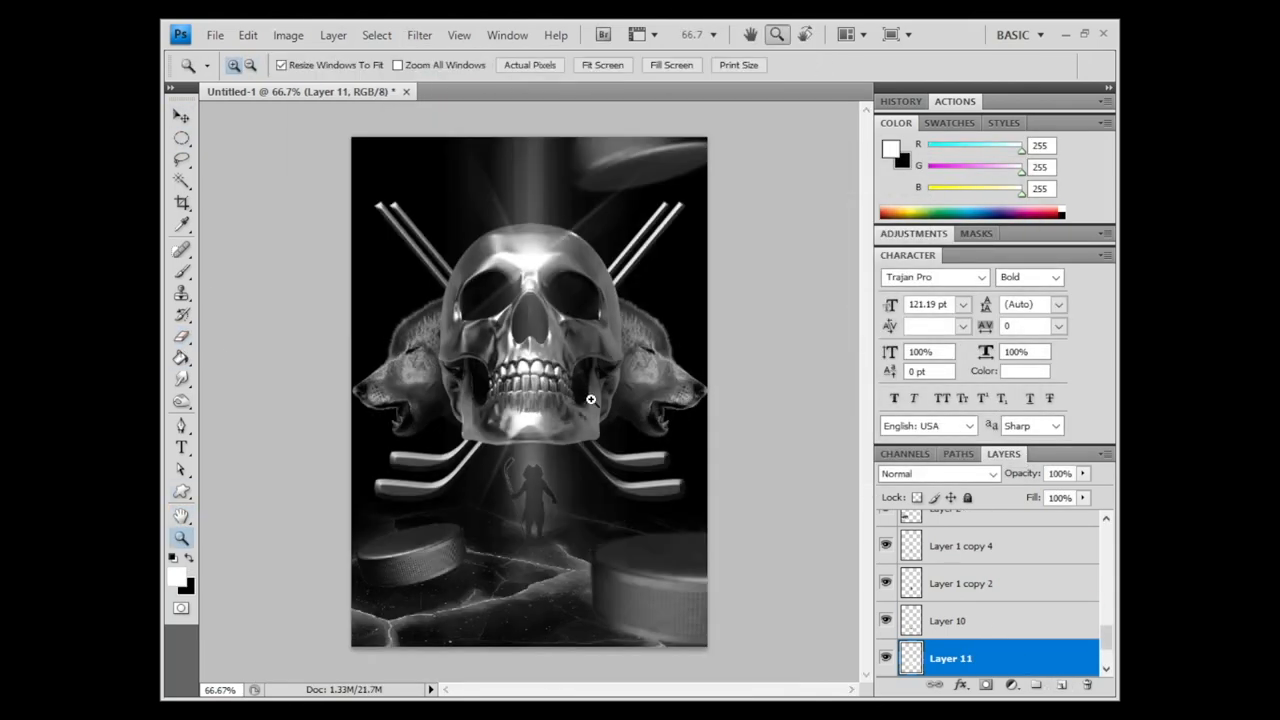
pyautogui.click(182, 248)
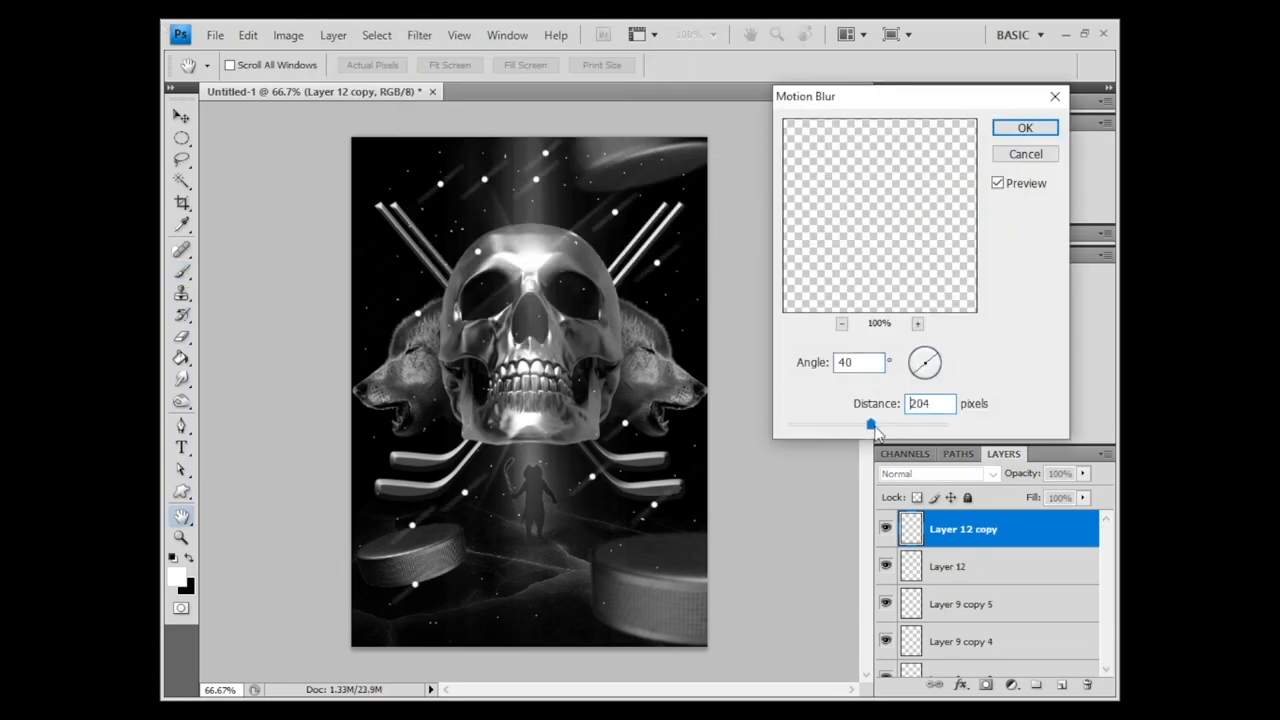
# - Streak the duplicated snow-dot layer with a 40° Motion Blur
pyautogui.click(1024, 127)
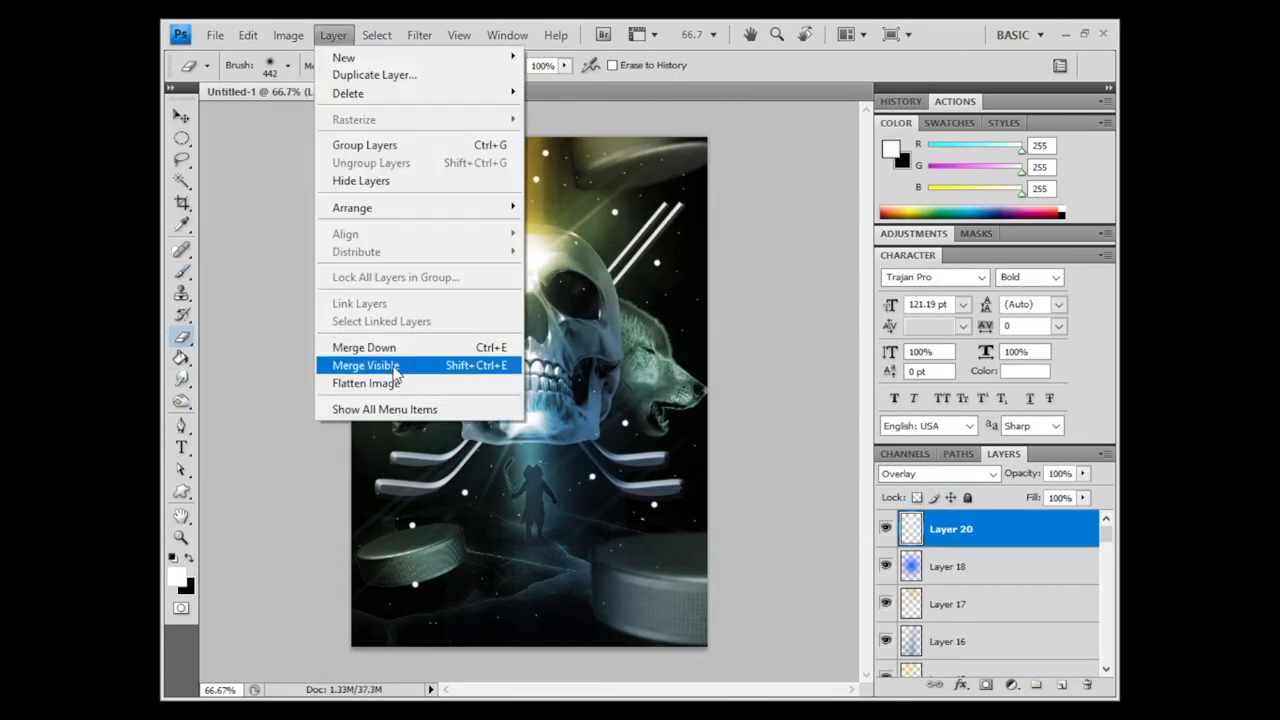
# - Merge the green and gold Overlay colour layers into one using Alt with Merge Visible
pyautogui.click(365, 365)
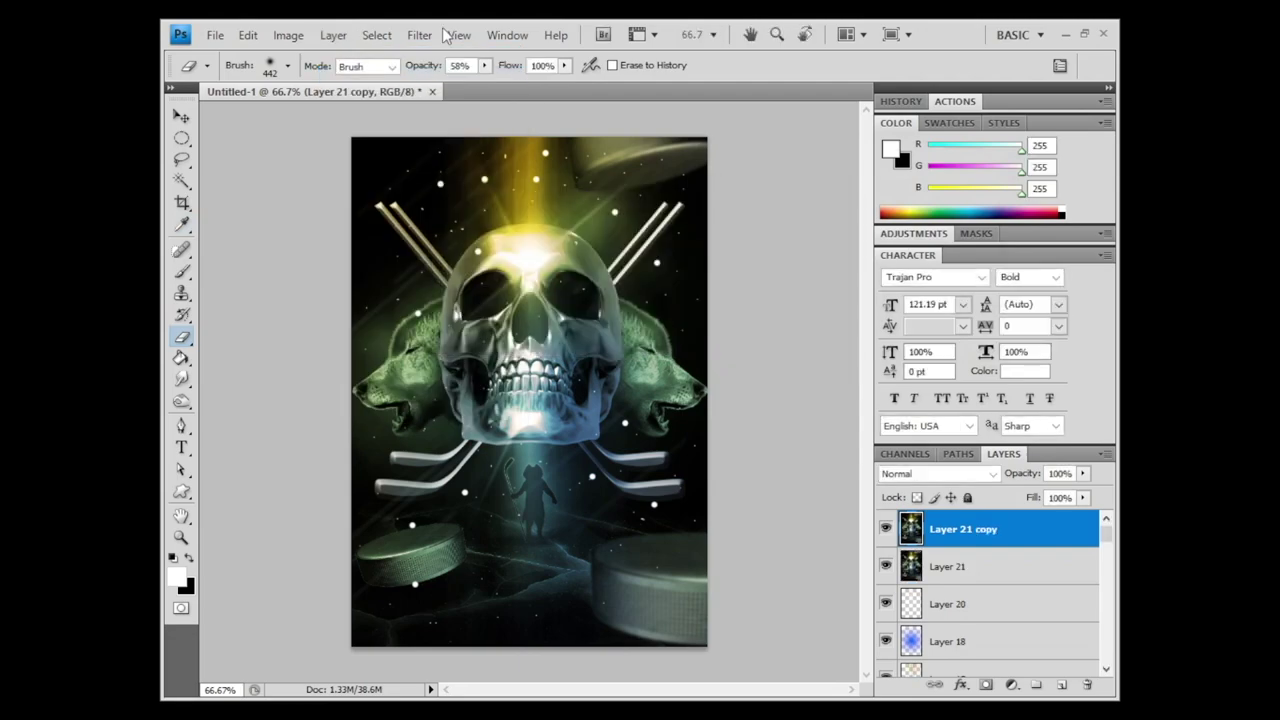
pyautogui.click(419, 35)
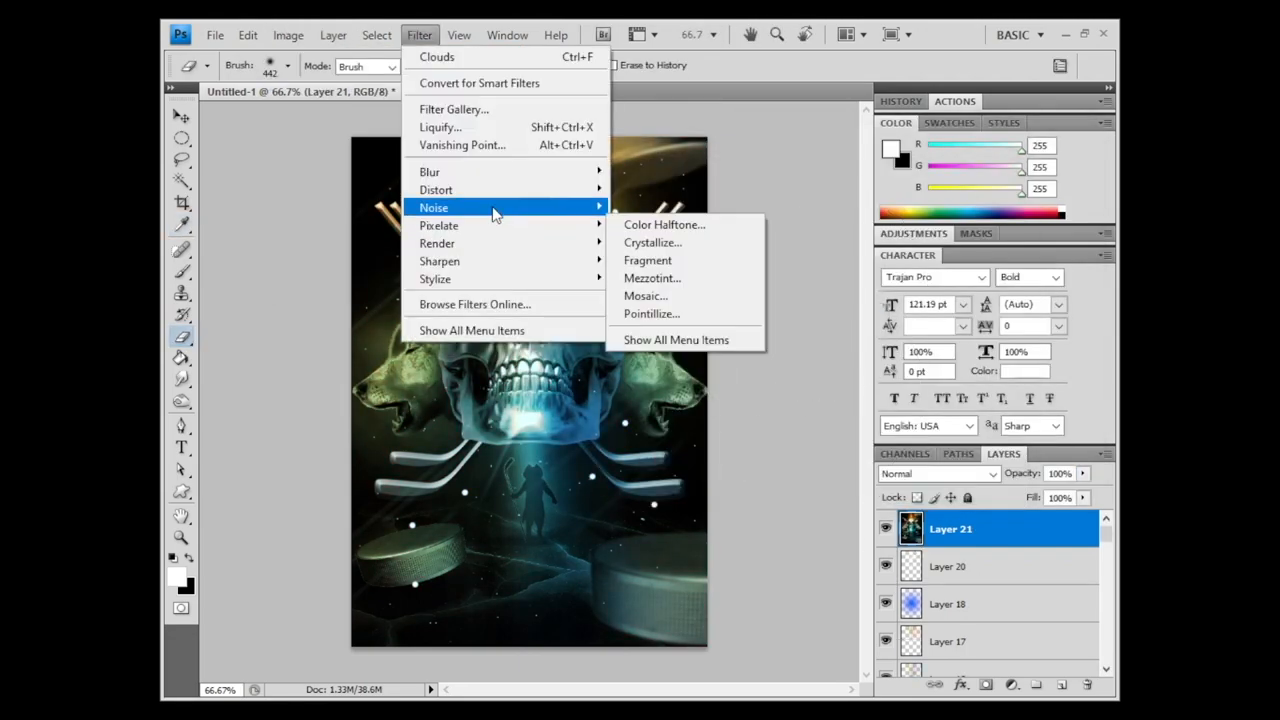